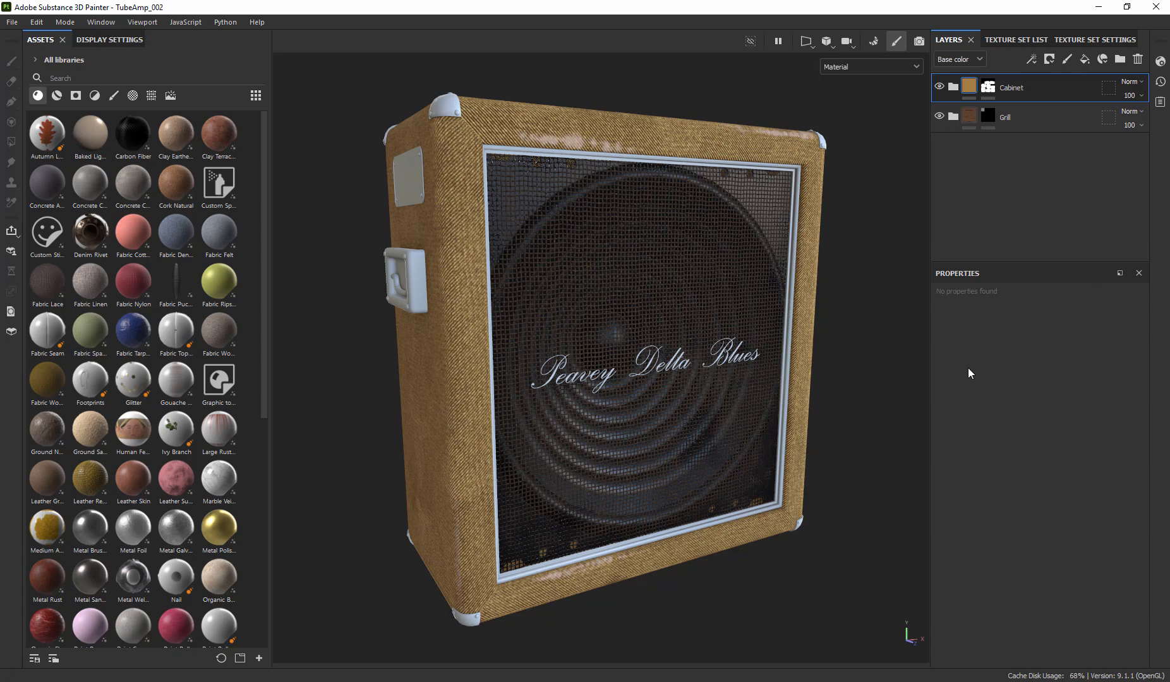
mouse_move(455, 366)
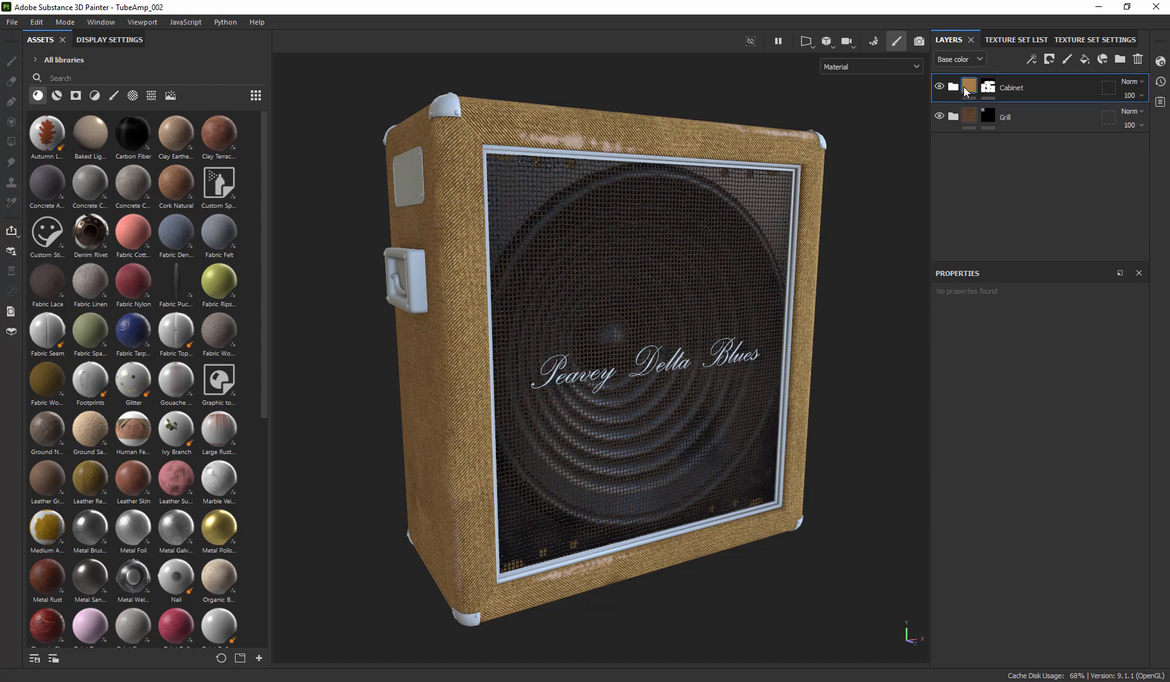
Enter mask editing on the Cabinet folder, showing the grille area masked out.
left_click(988, 88)
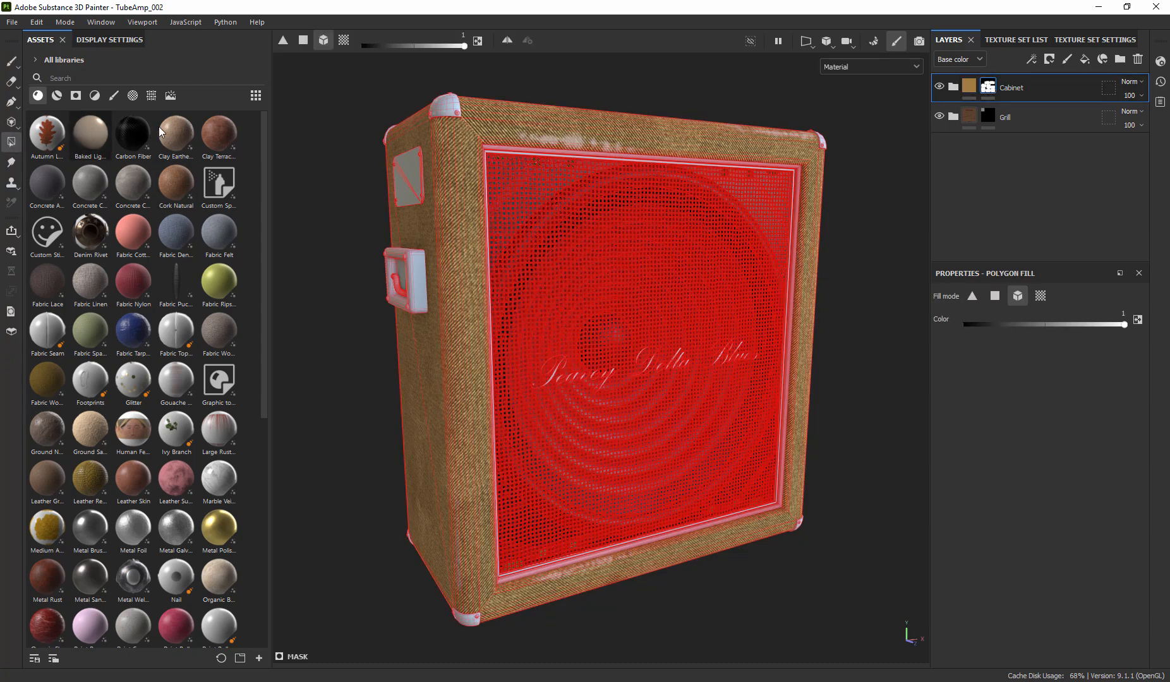
left_click(1039, 295)
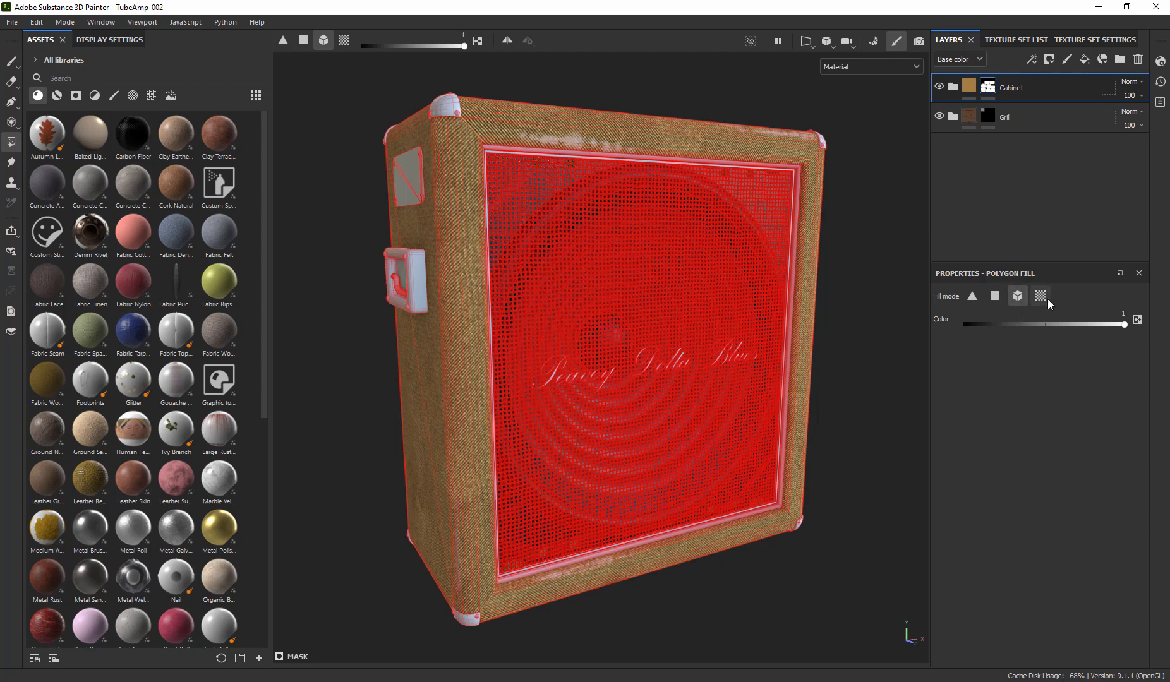
left_click(1039, 296)
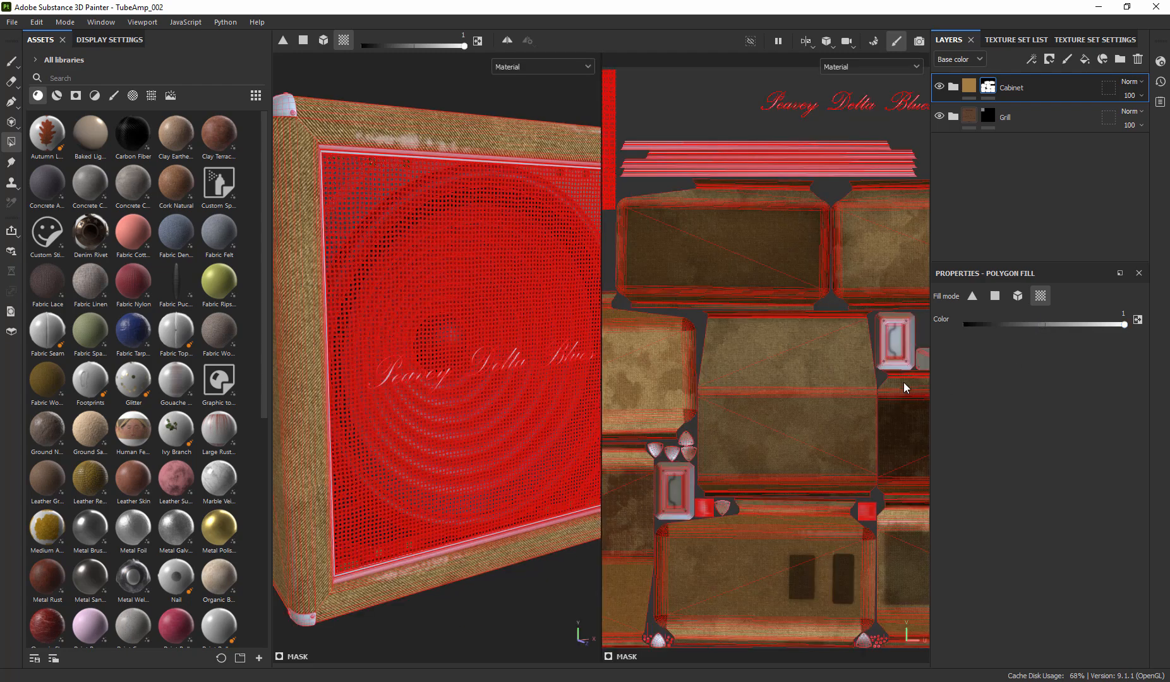
mouse_move(866, 403)
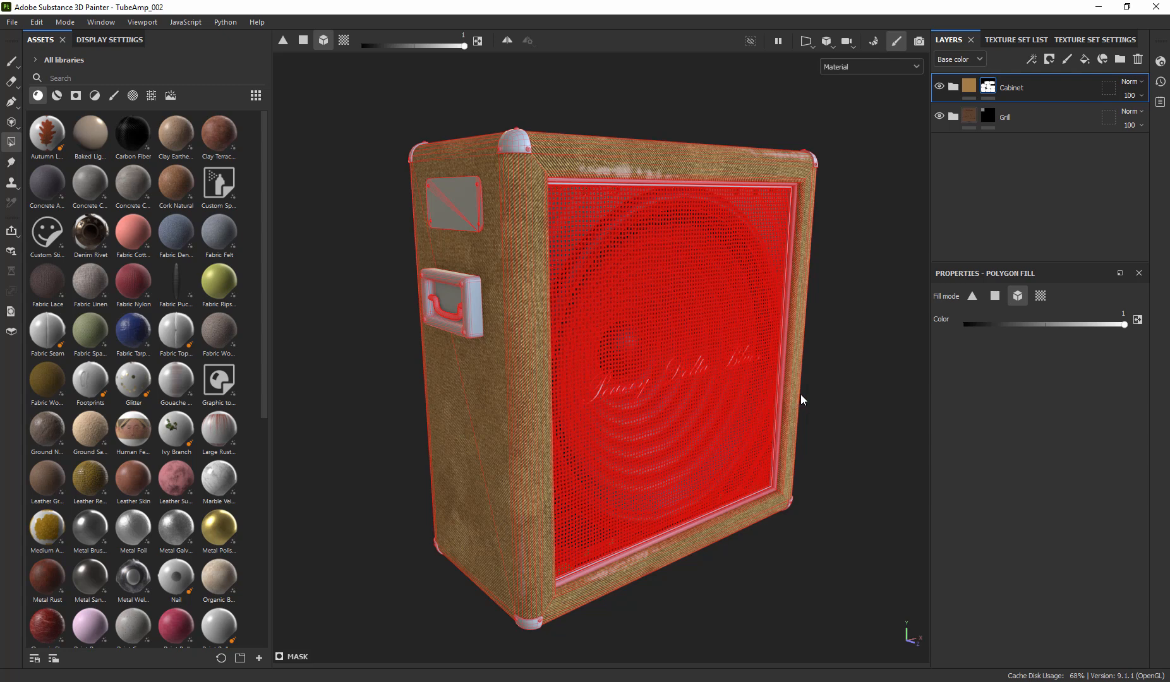
mouse_move(811, 393)
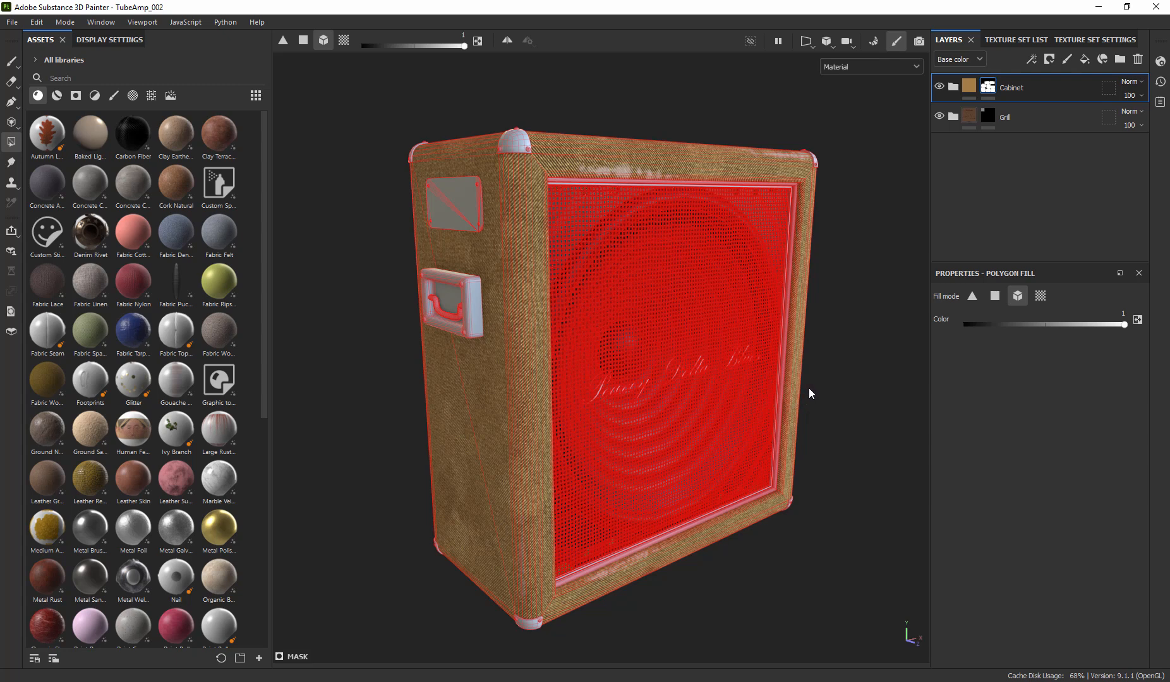
double_click(1014, 88)
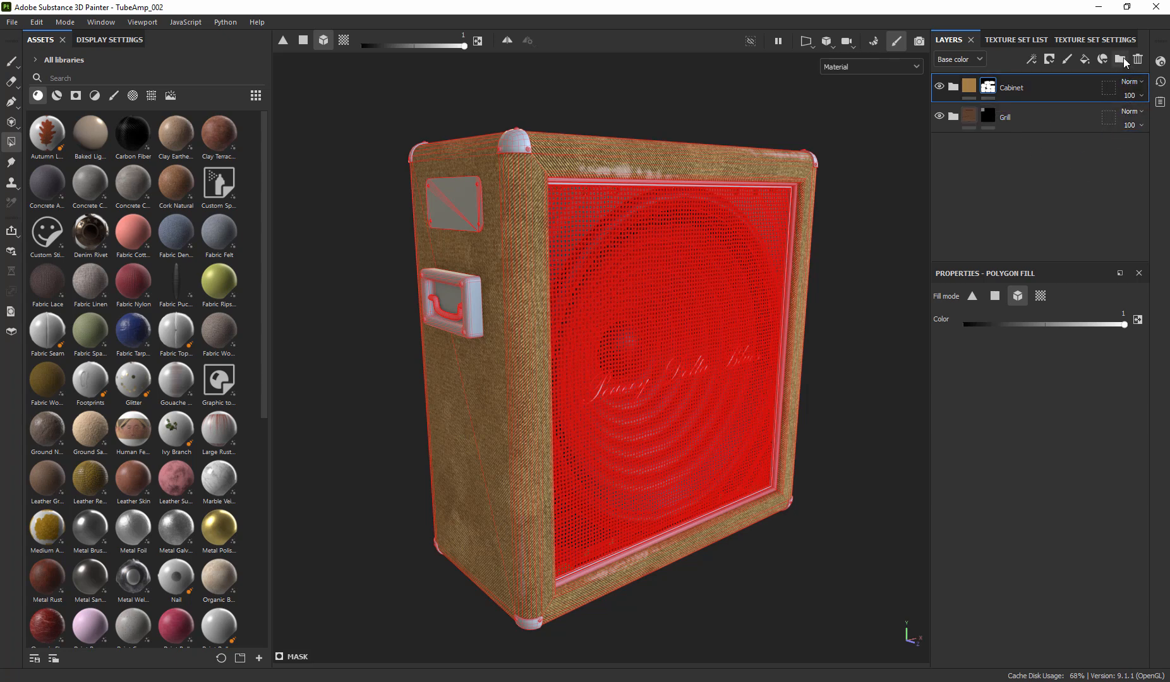
Create a new folder at the top of the layer stack and name it MetalBits.
left_click(1120, 59)
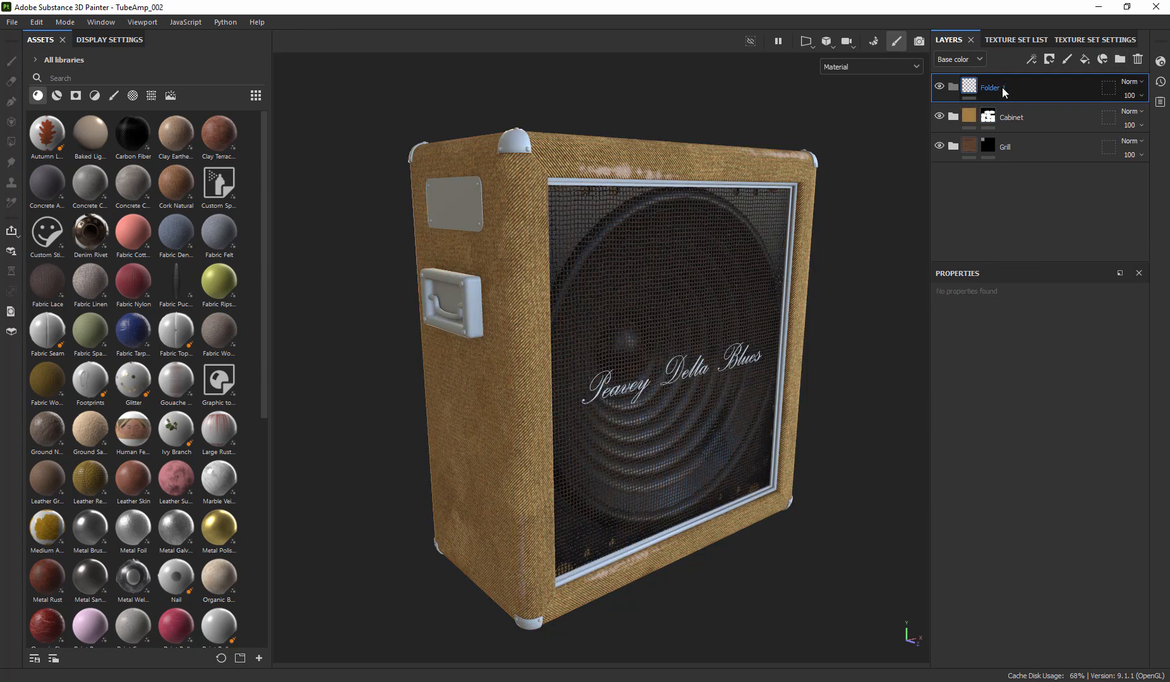
type("MetalBits")
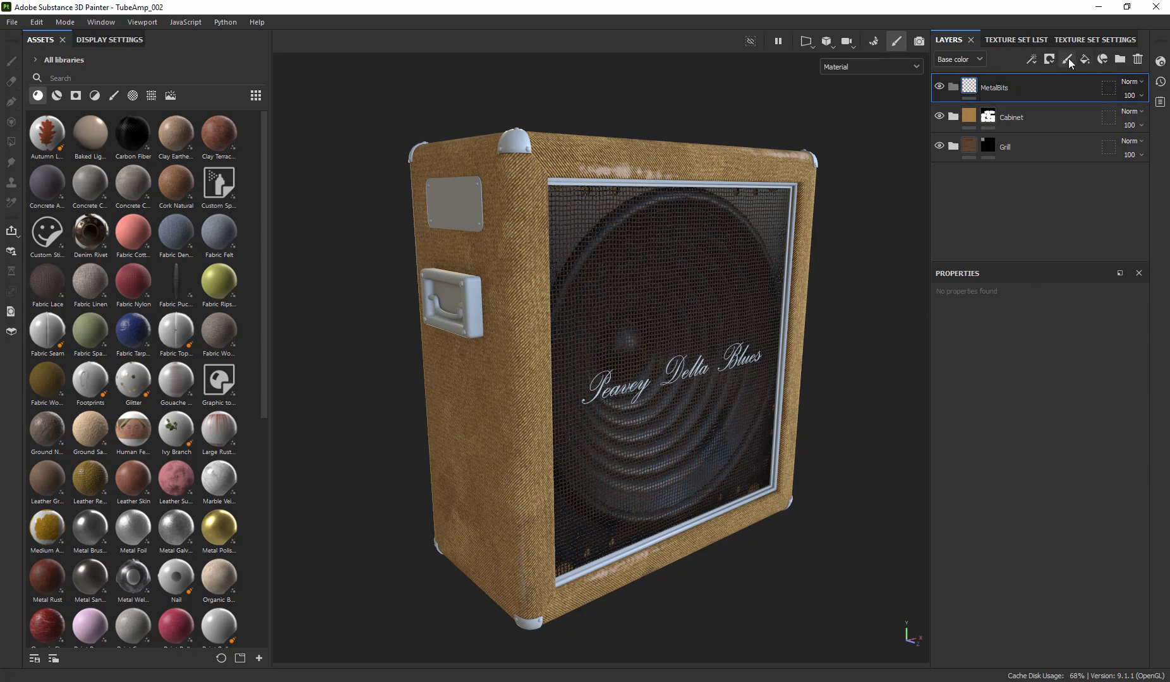
Add a fill layer in MetalBits with Metallic about 0.96 and Roughness about 0.18.
left_click(1066, 59)
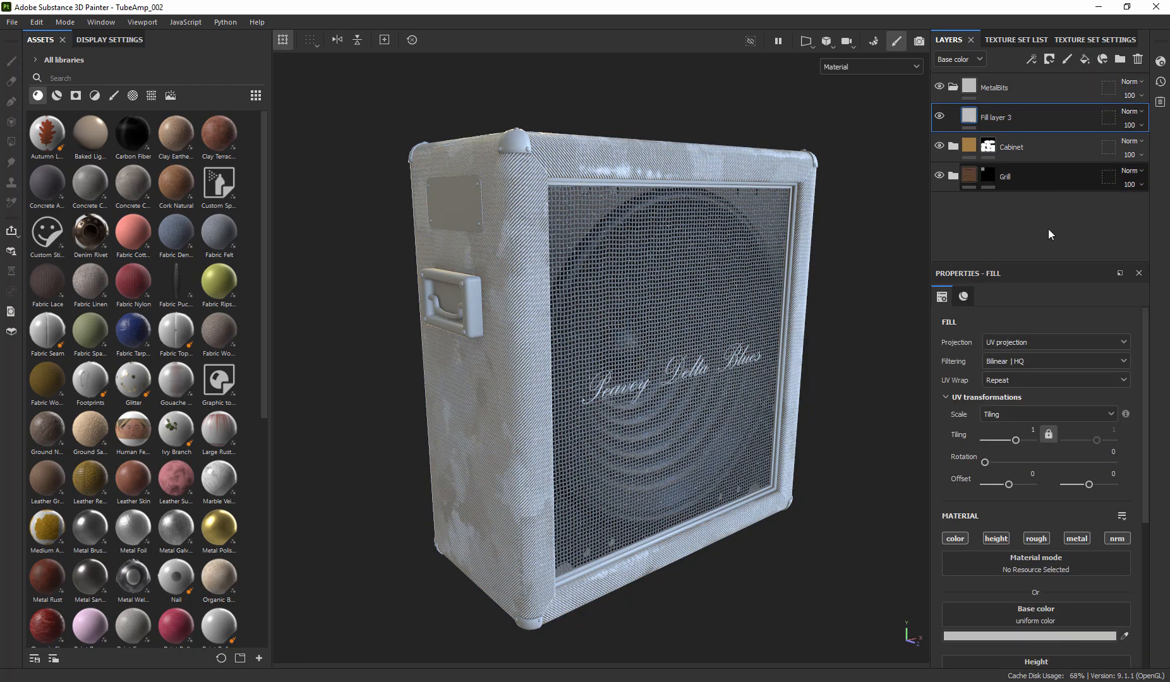
left_click(963, 296)
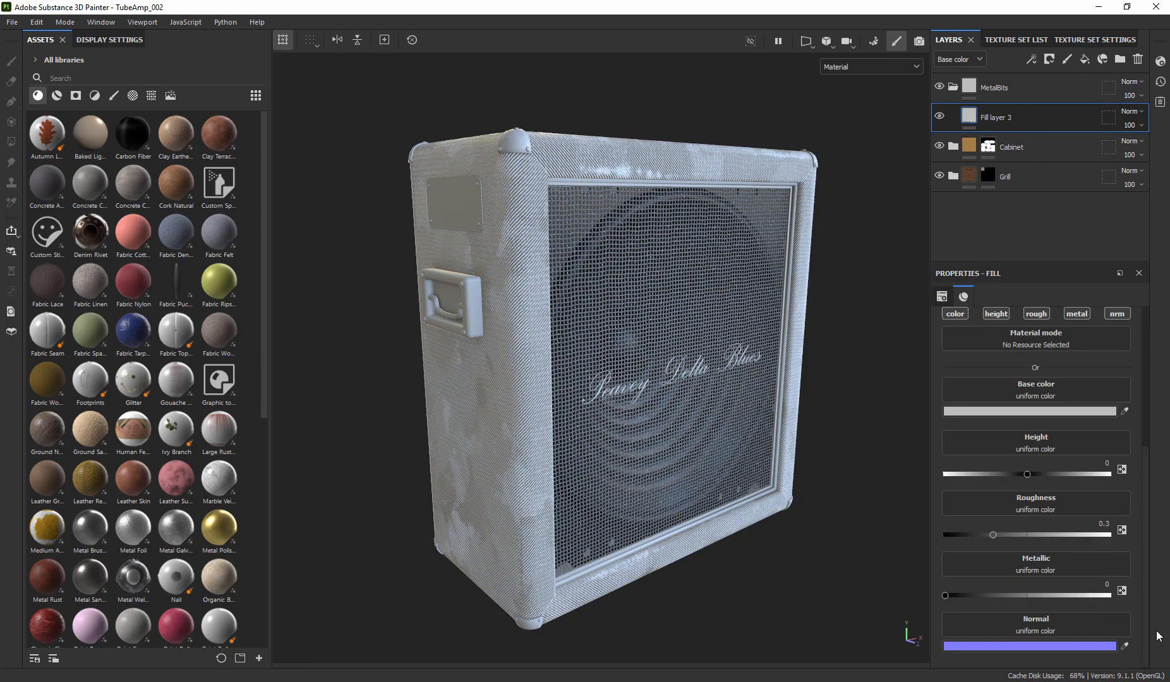
left_click_drag(944, 596, 1085, 595)
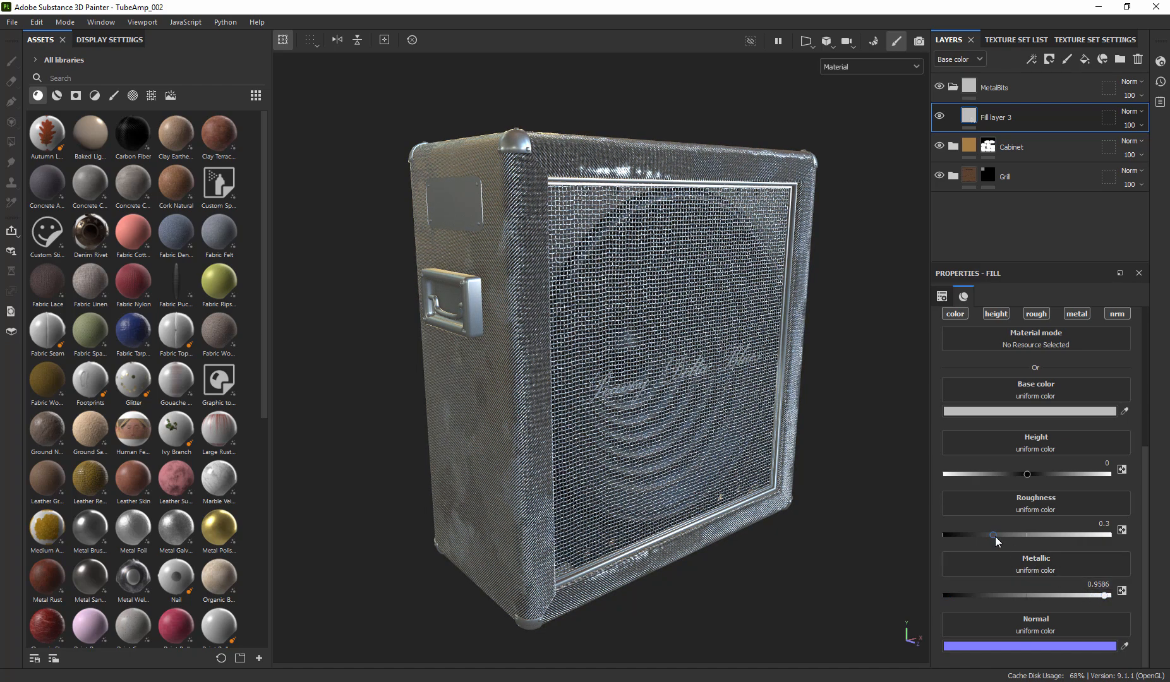
left_click_drag(992, 534, 973, 534)
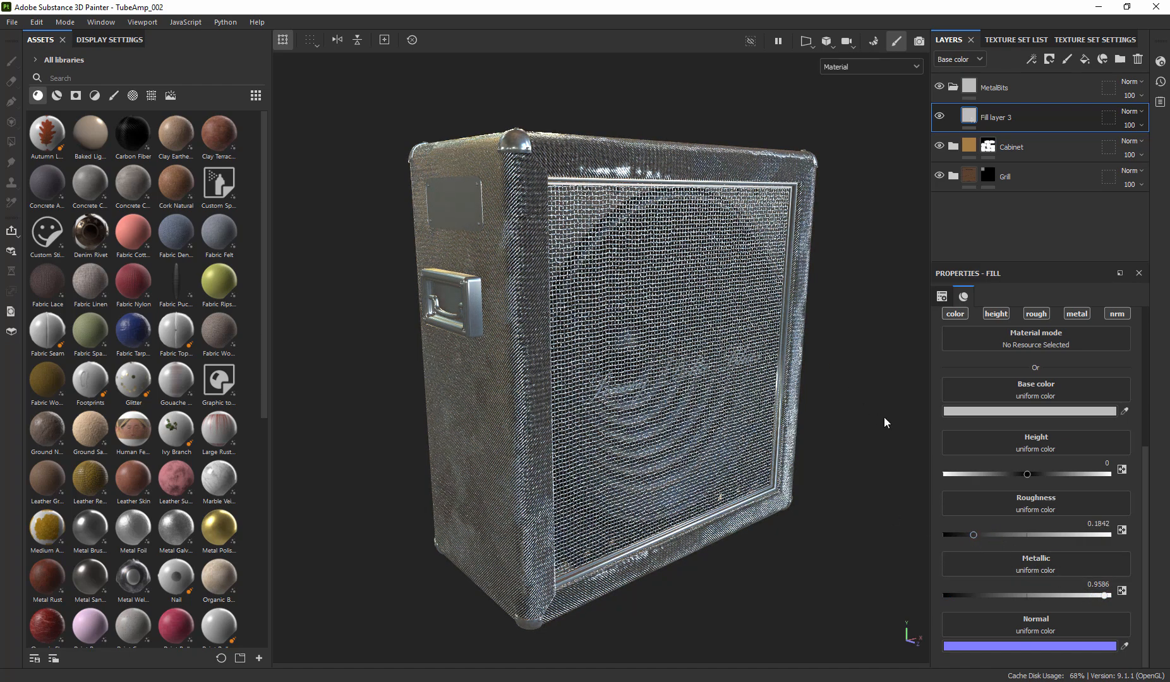
left_click(993, 87)
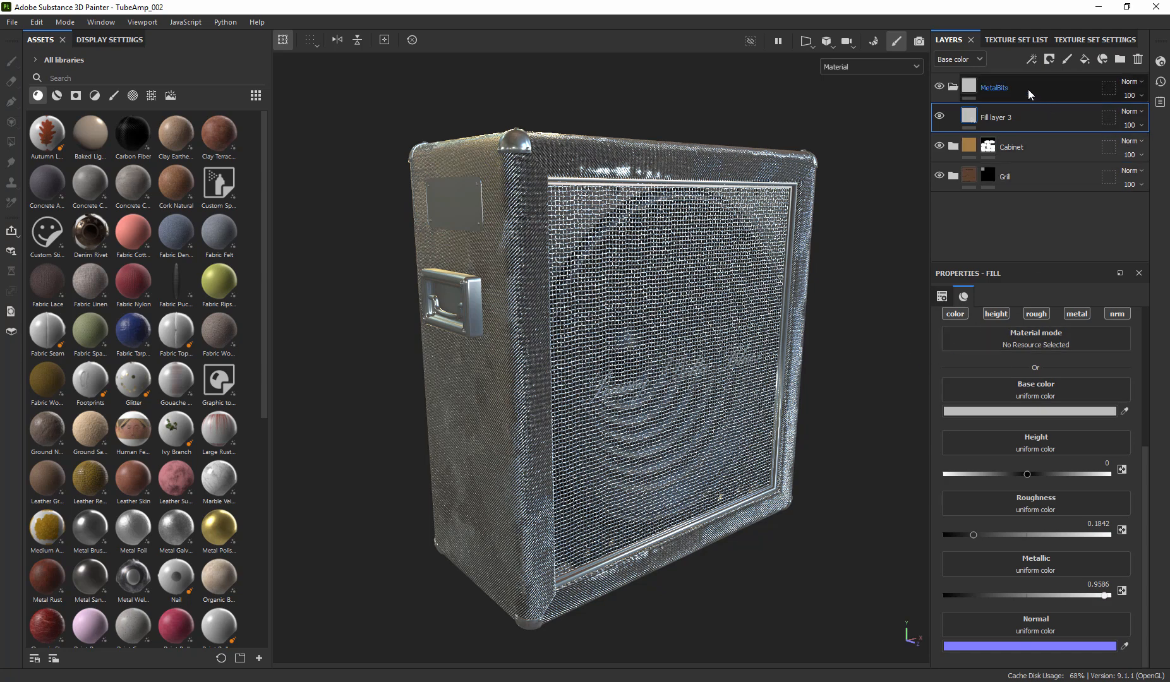
left_click(994, 87)
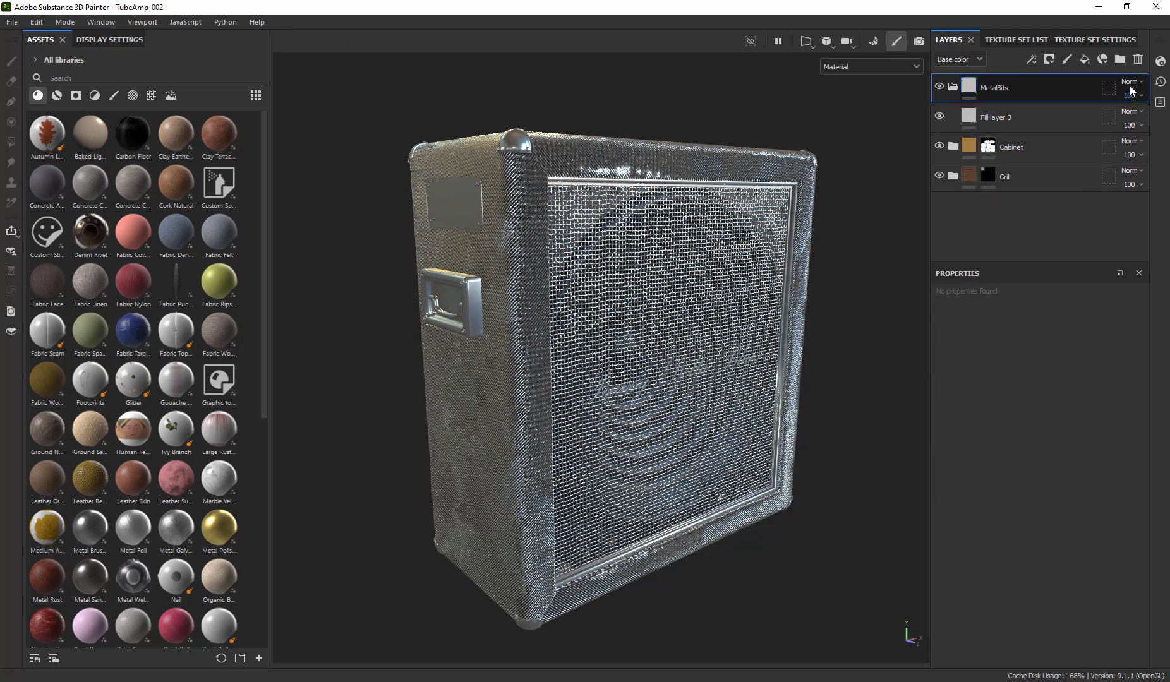
Add a geometry mask by mesh names to MetalBits and exclude AMP_Cabinet001.
left_click(993, 87)
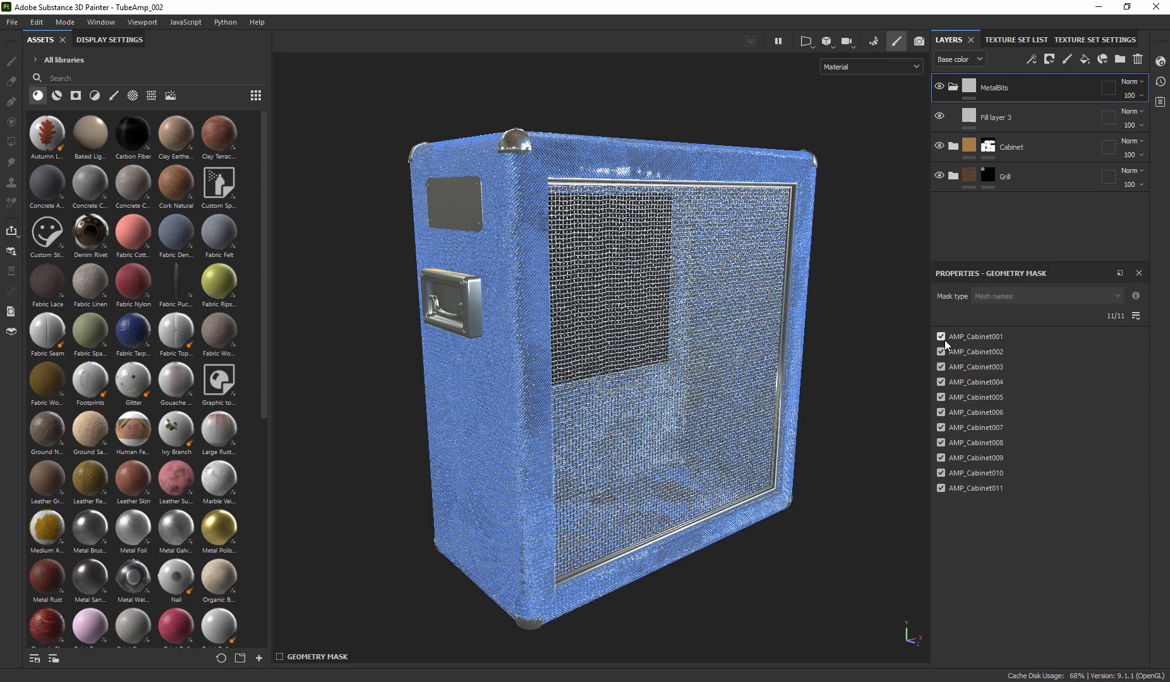
left_click(36, 21)
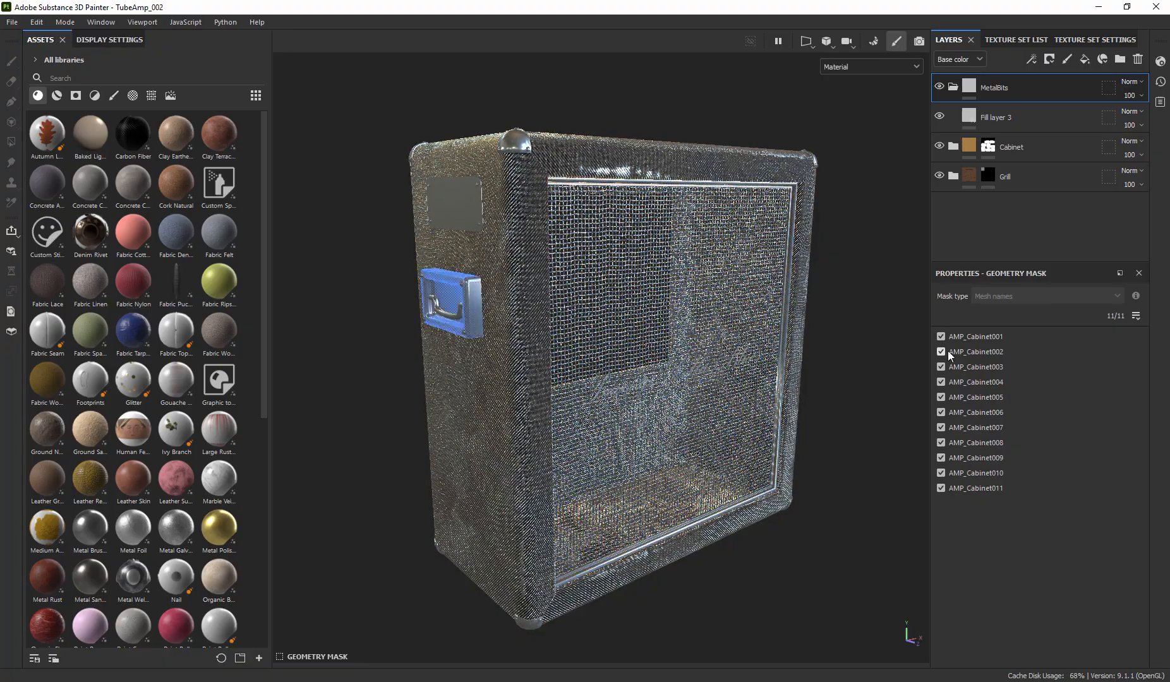
left_click(940, 336)
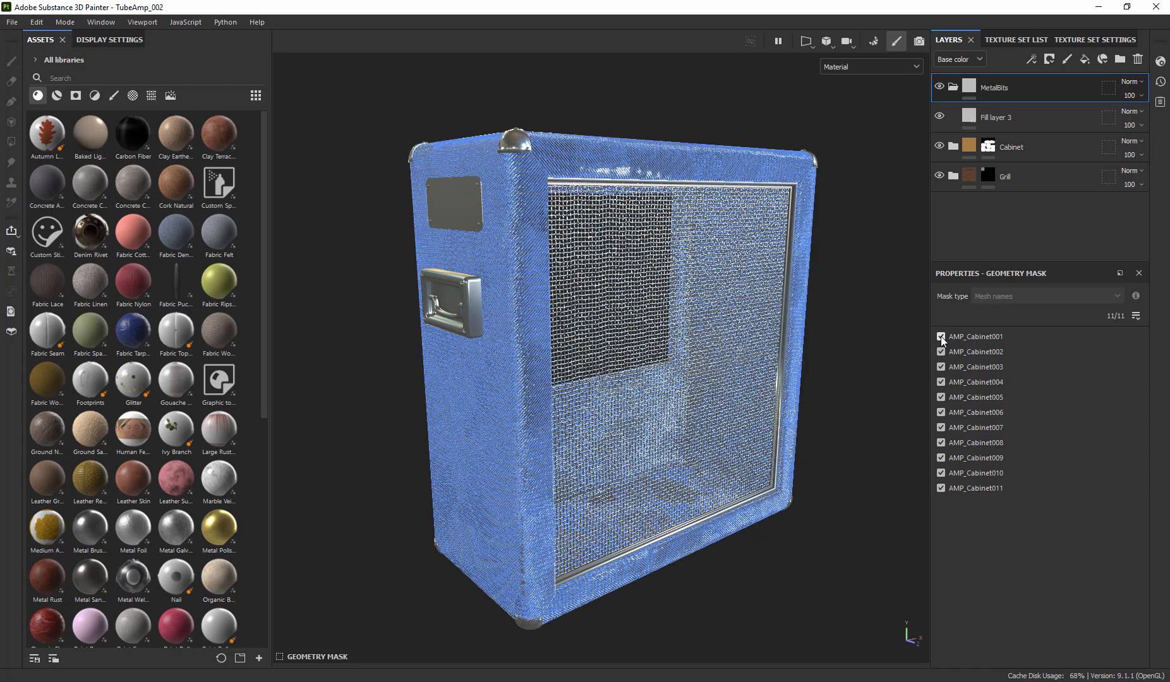
left_click(940, 336)
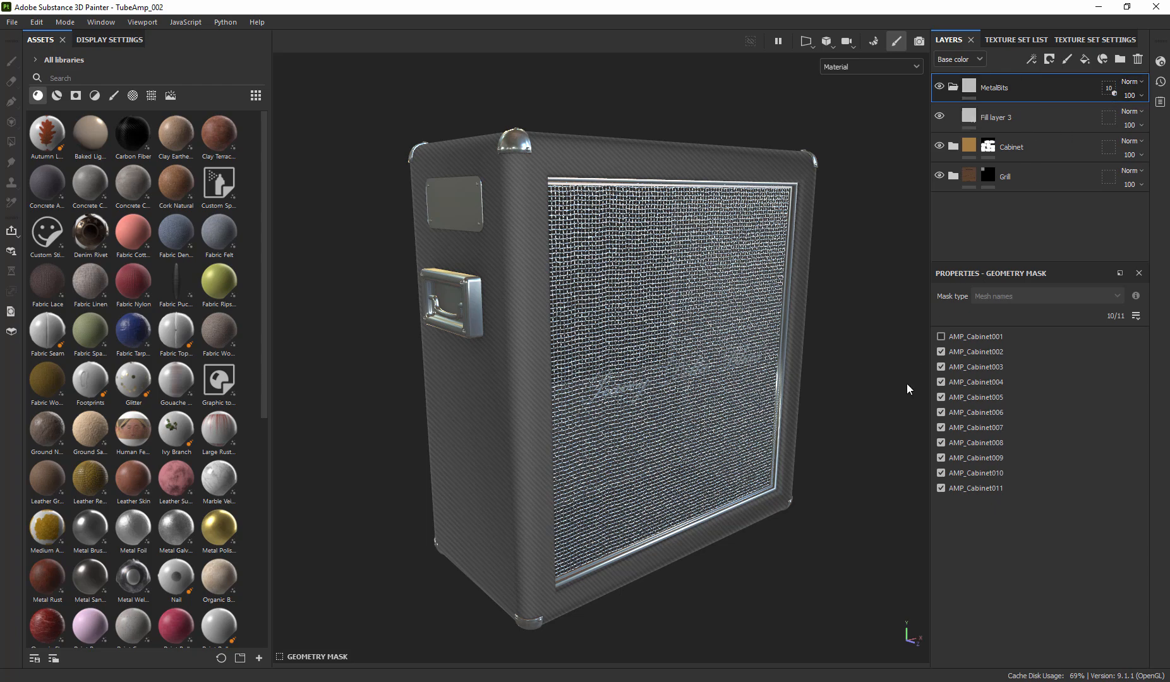
Uncheck further meshes such as the side handle, narrowing the mask toward corner caps and trim.
left_click(940, 352)
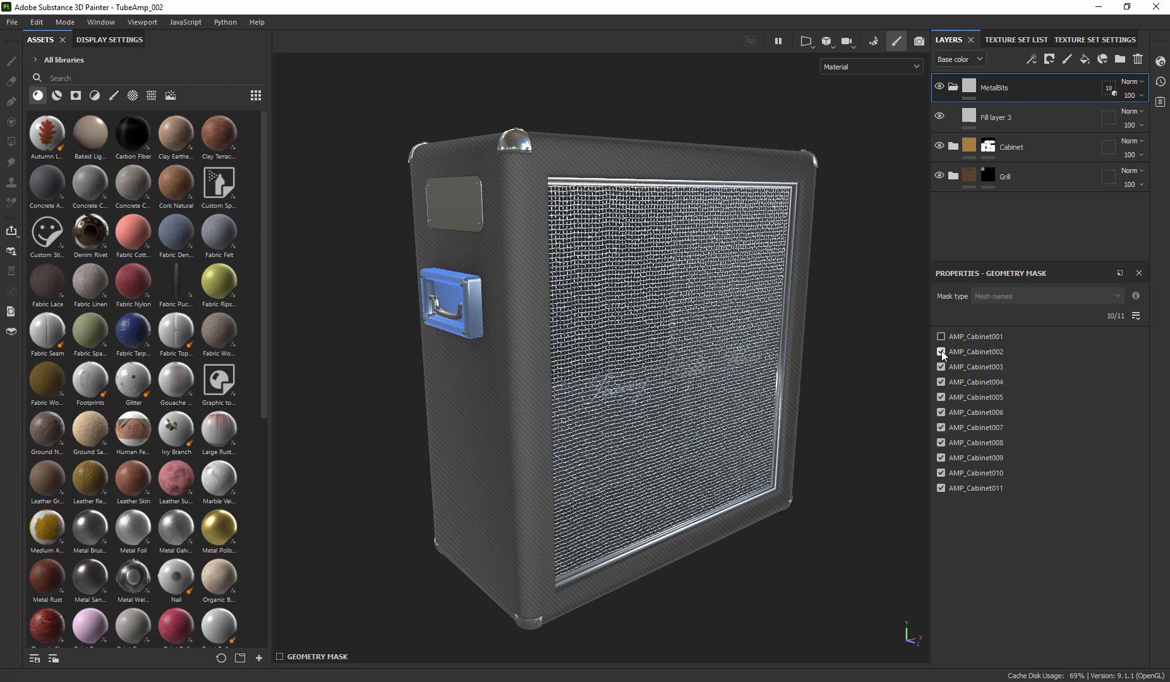
left_click(941, 352)
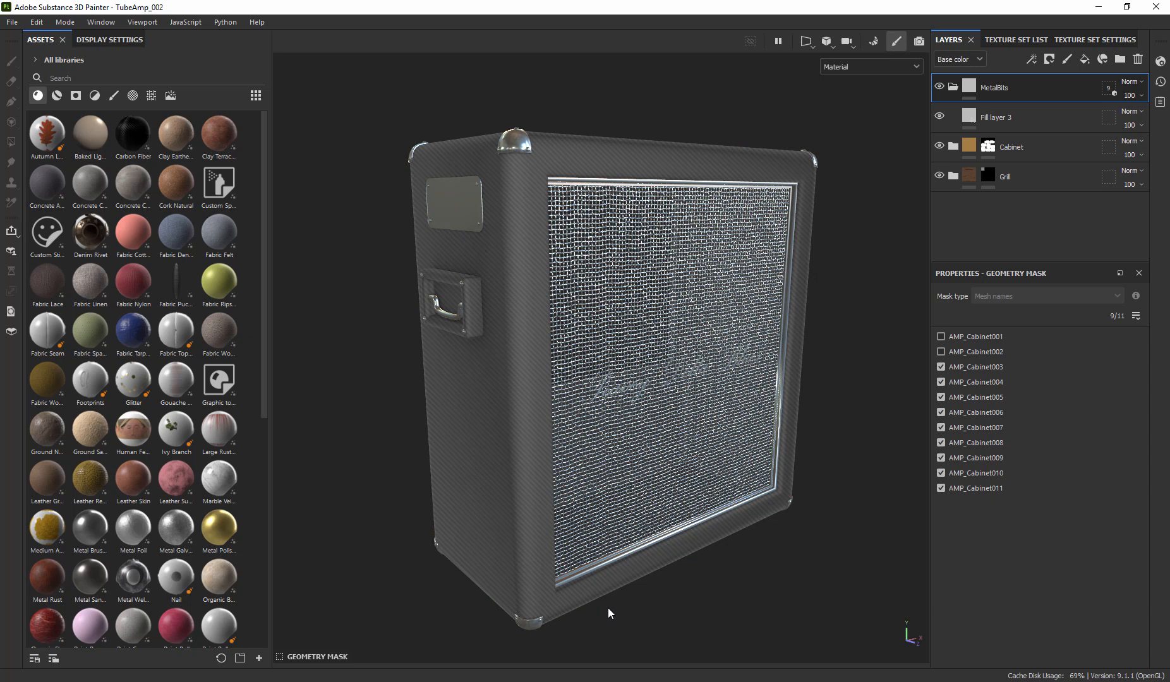
mouse_move(612, 617)
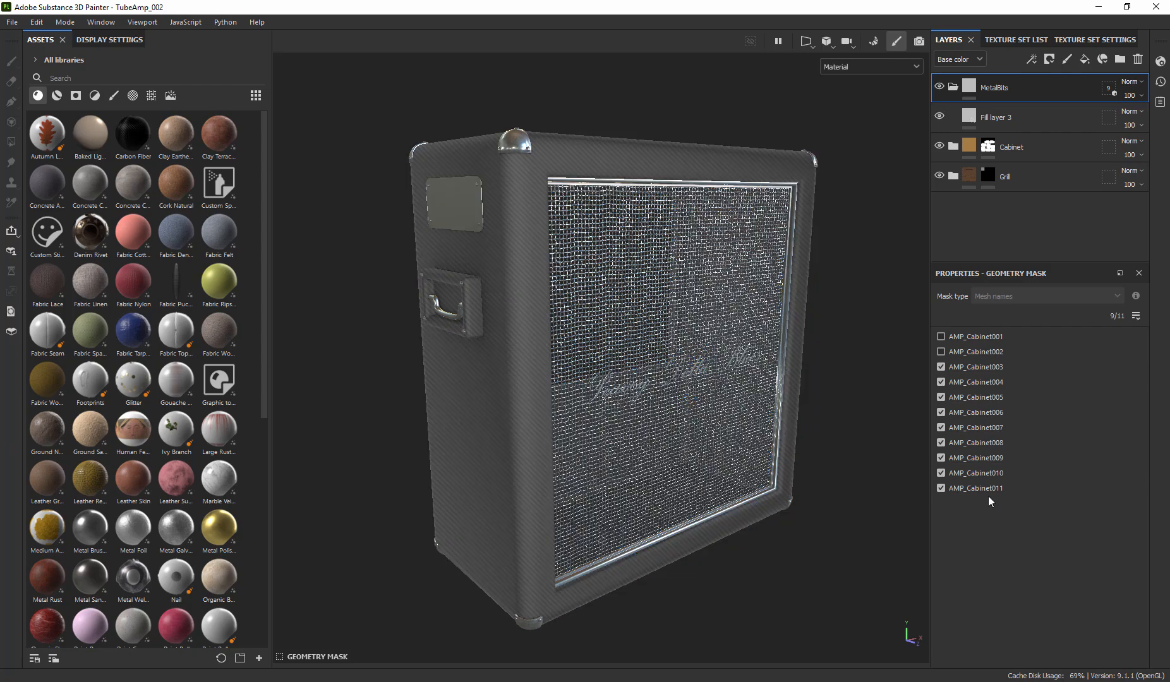
left_click(940, 366)
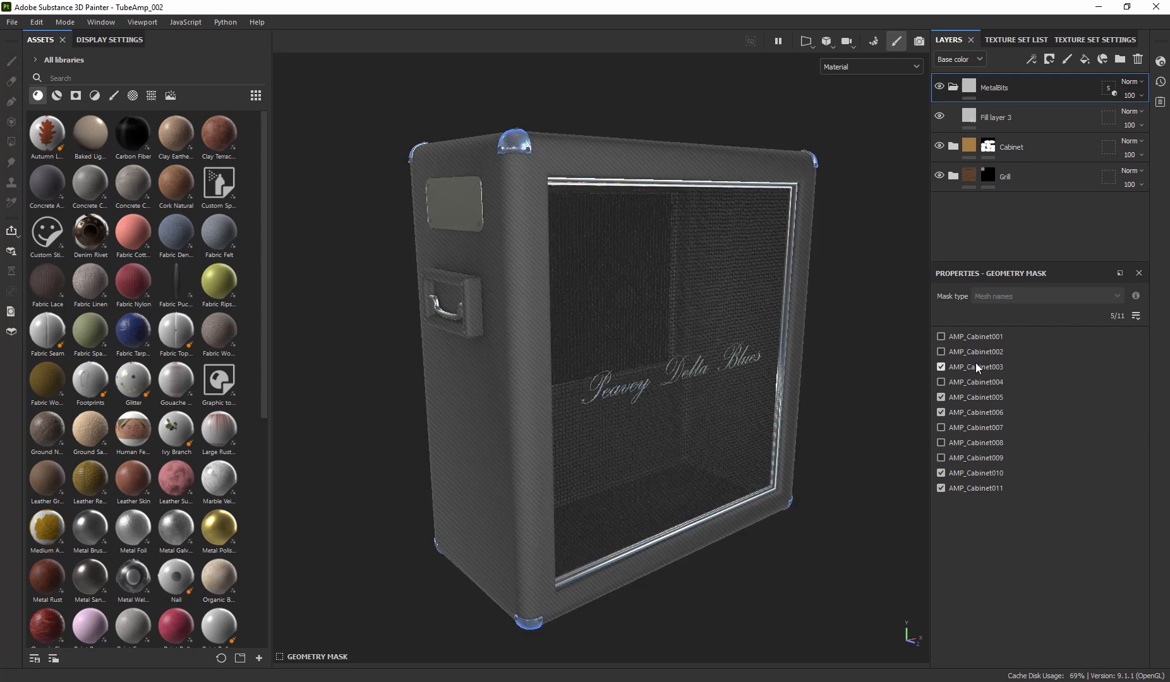
Toggle the remaining mesh entries so only corner caps and grille trim stay metallic.
left_click(940, 382)
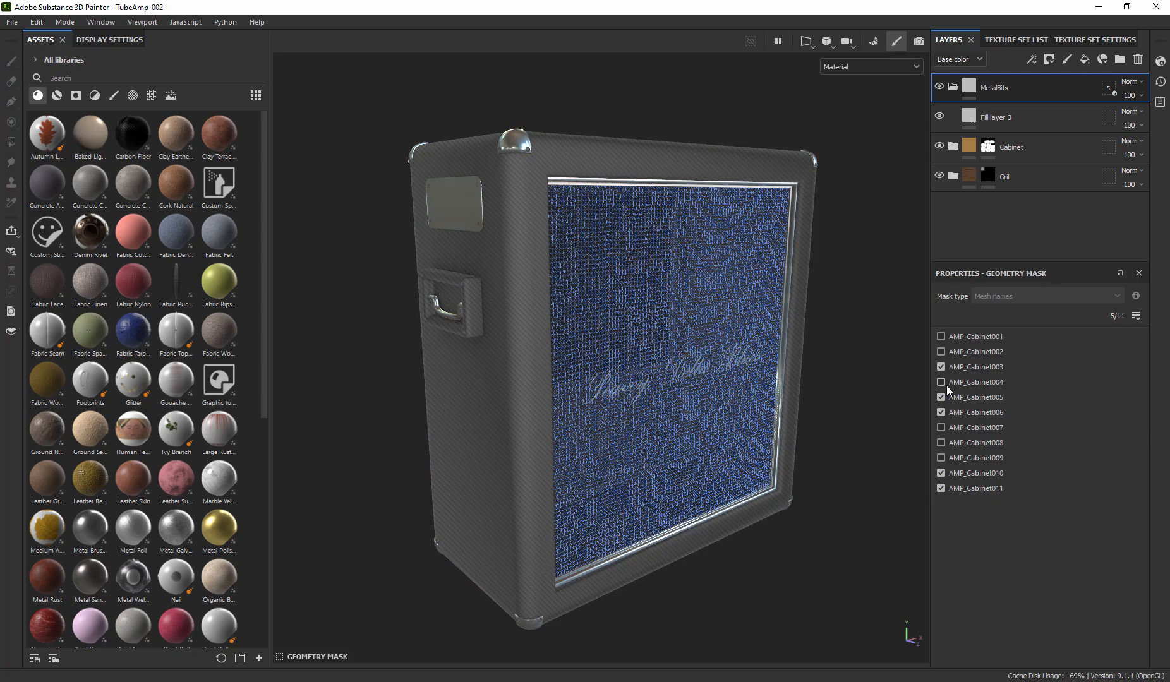
left_click(941, 381)
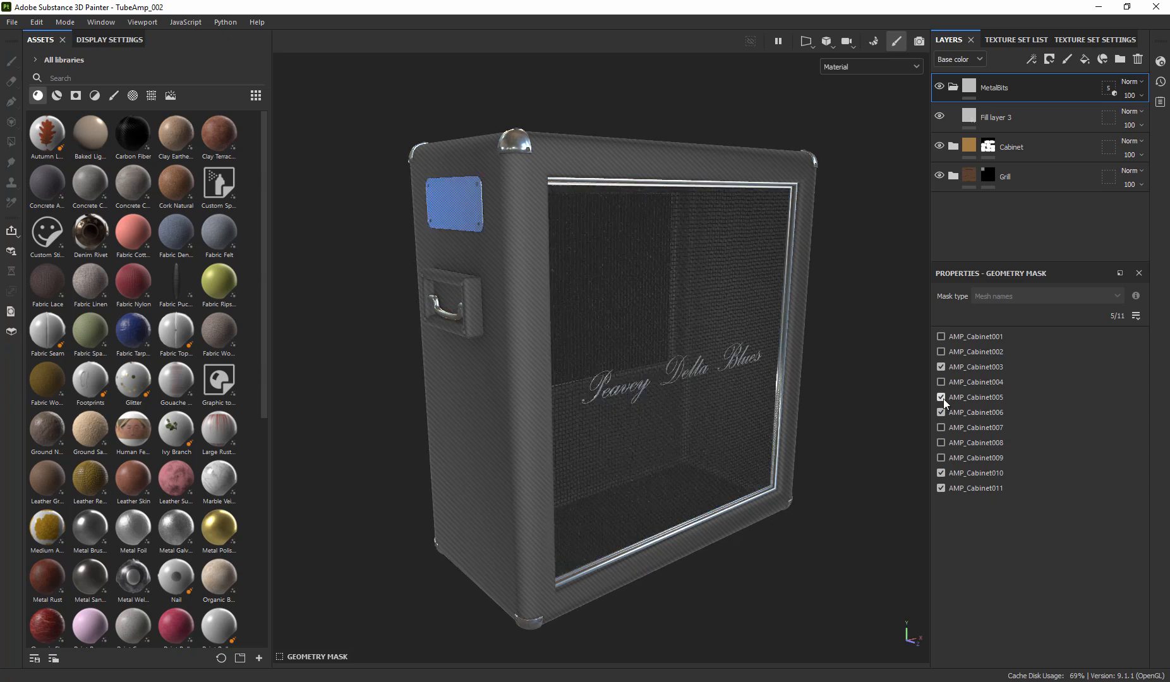
left_click(940, 396)
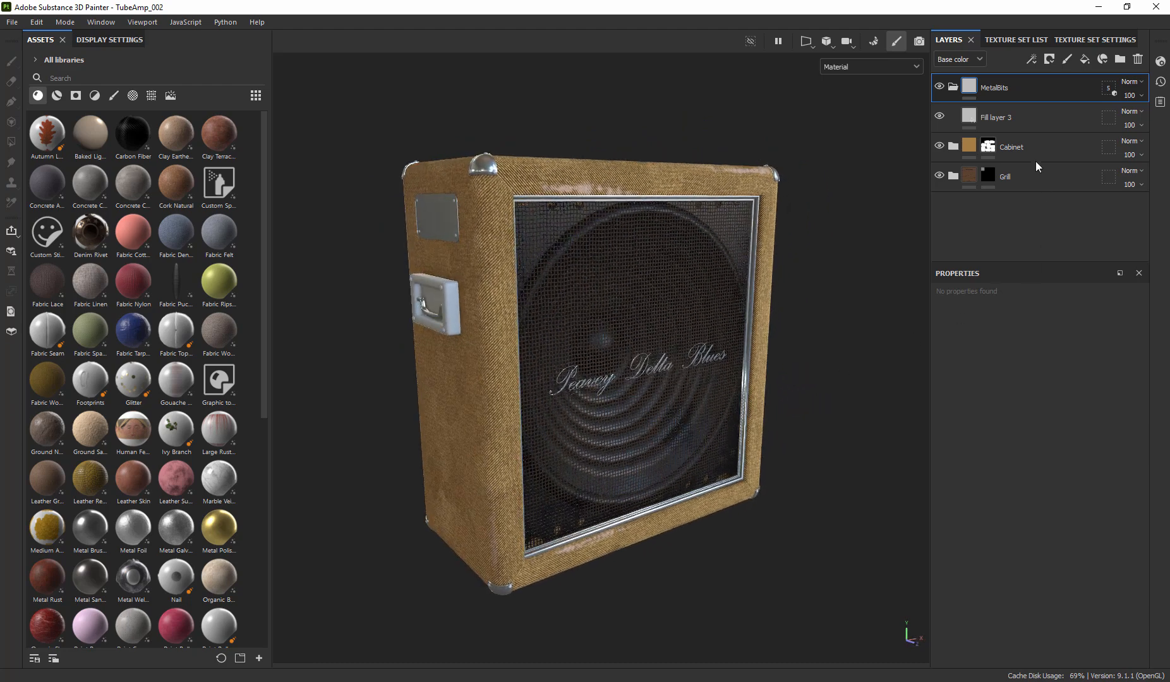
left_click(988, 147)
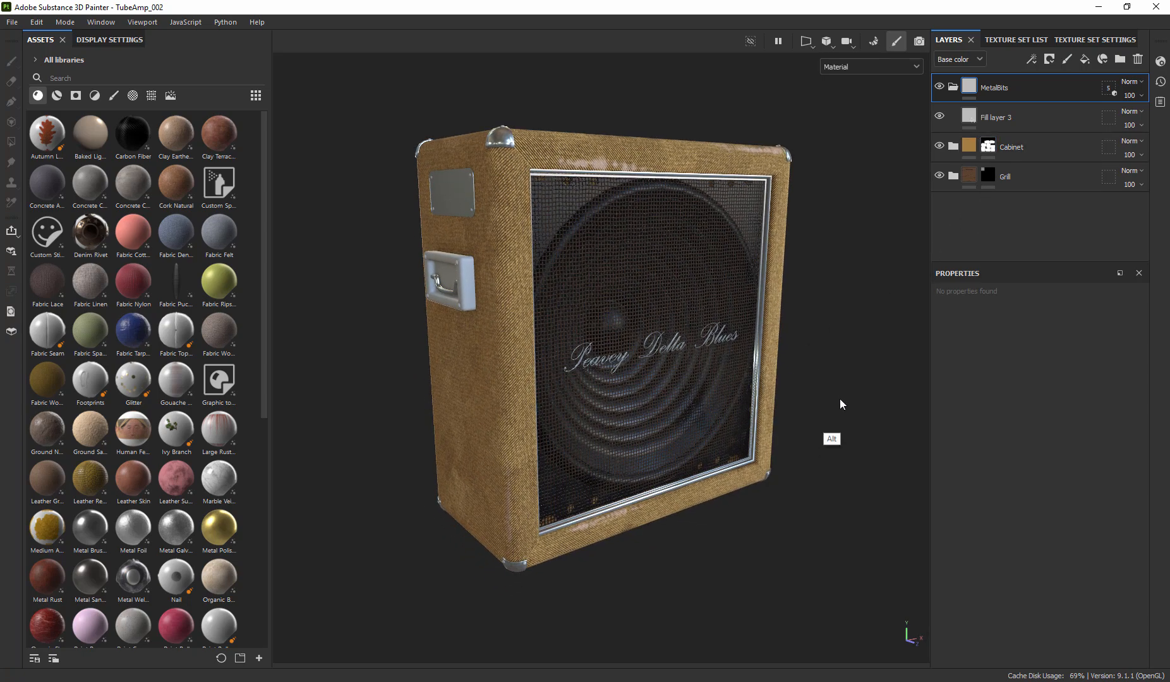
left_click_drag(841, 403, 835, 416)
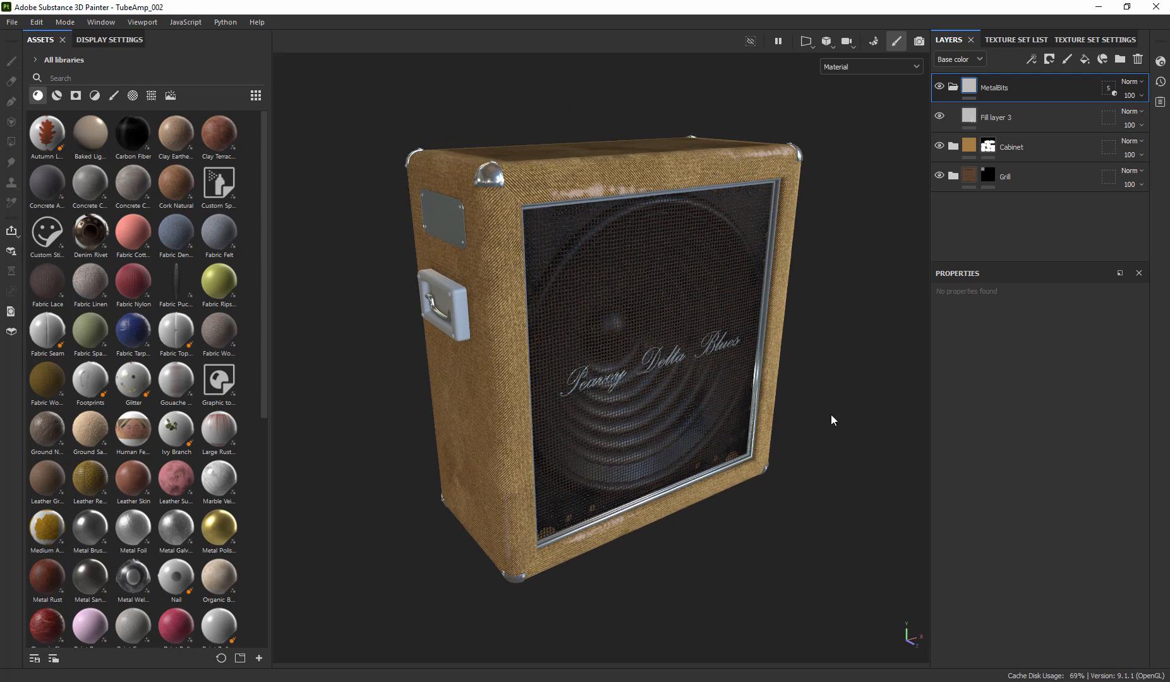
mouse_move(1008, 458)
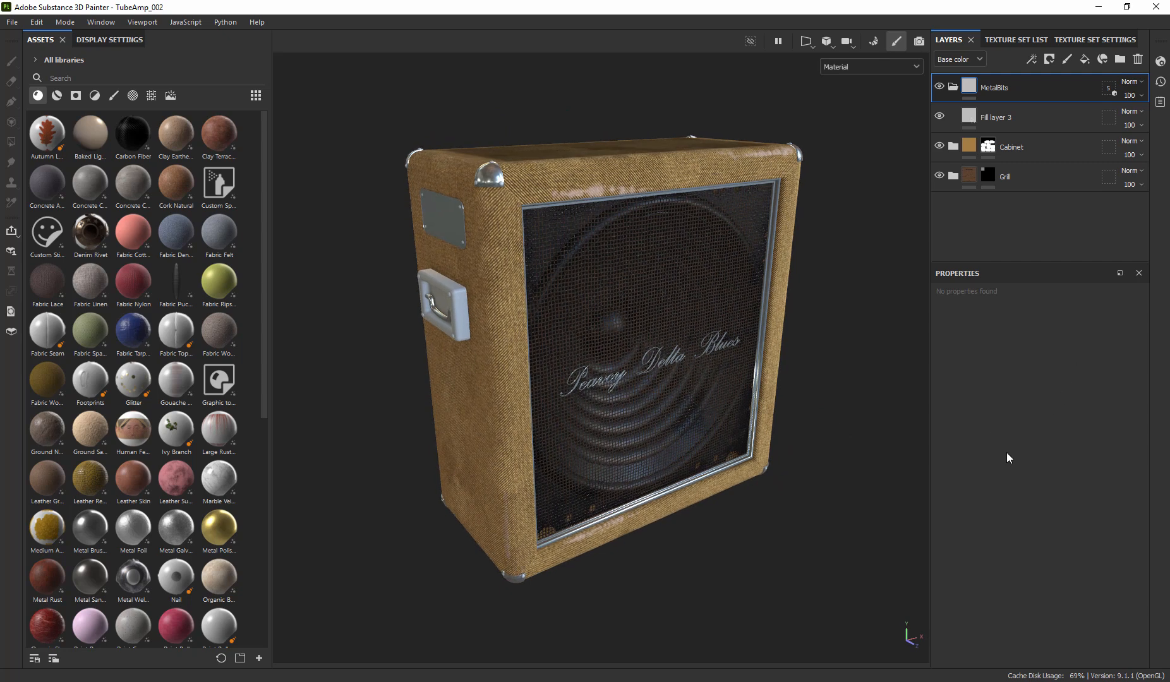